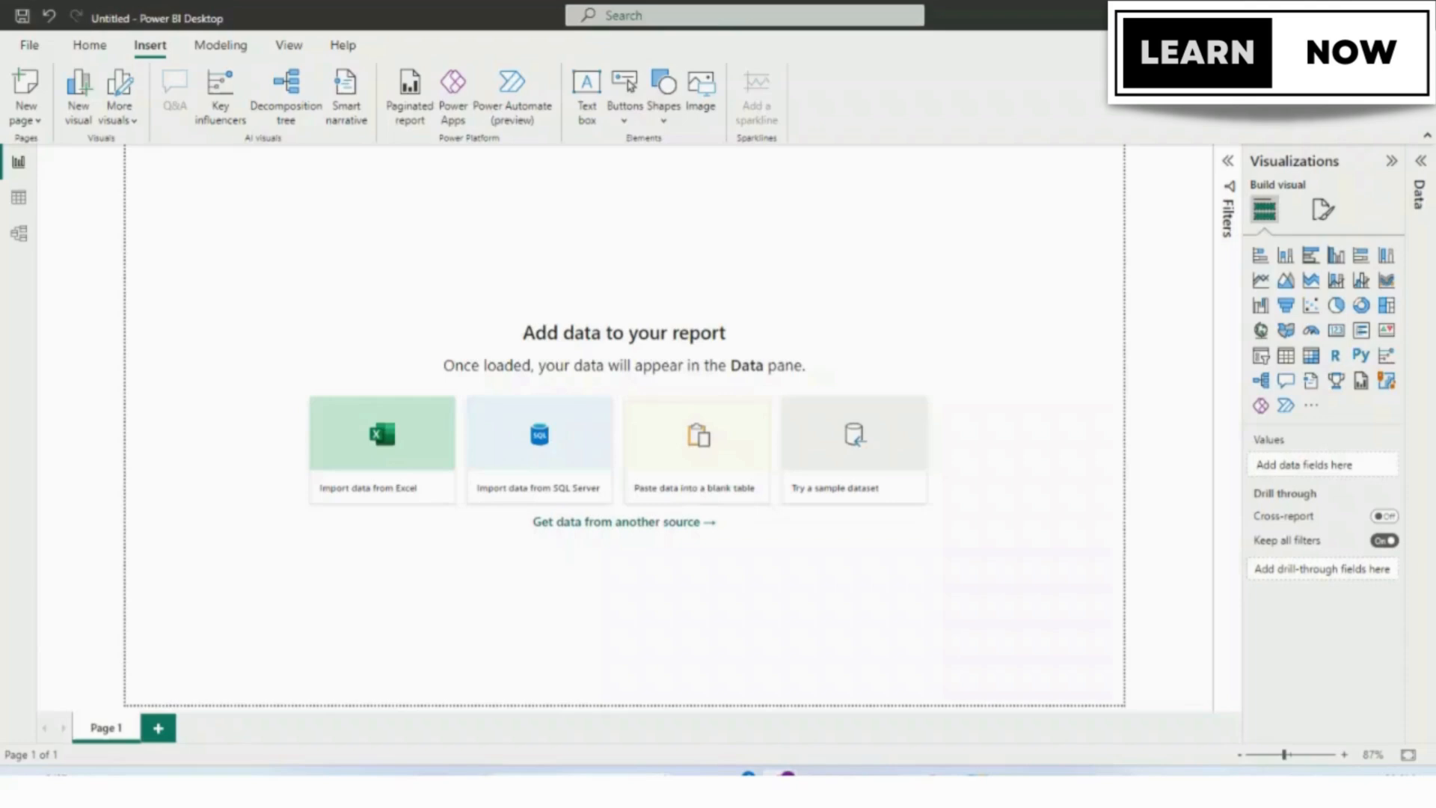
pyautogui.moveTo(448, 407)
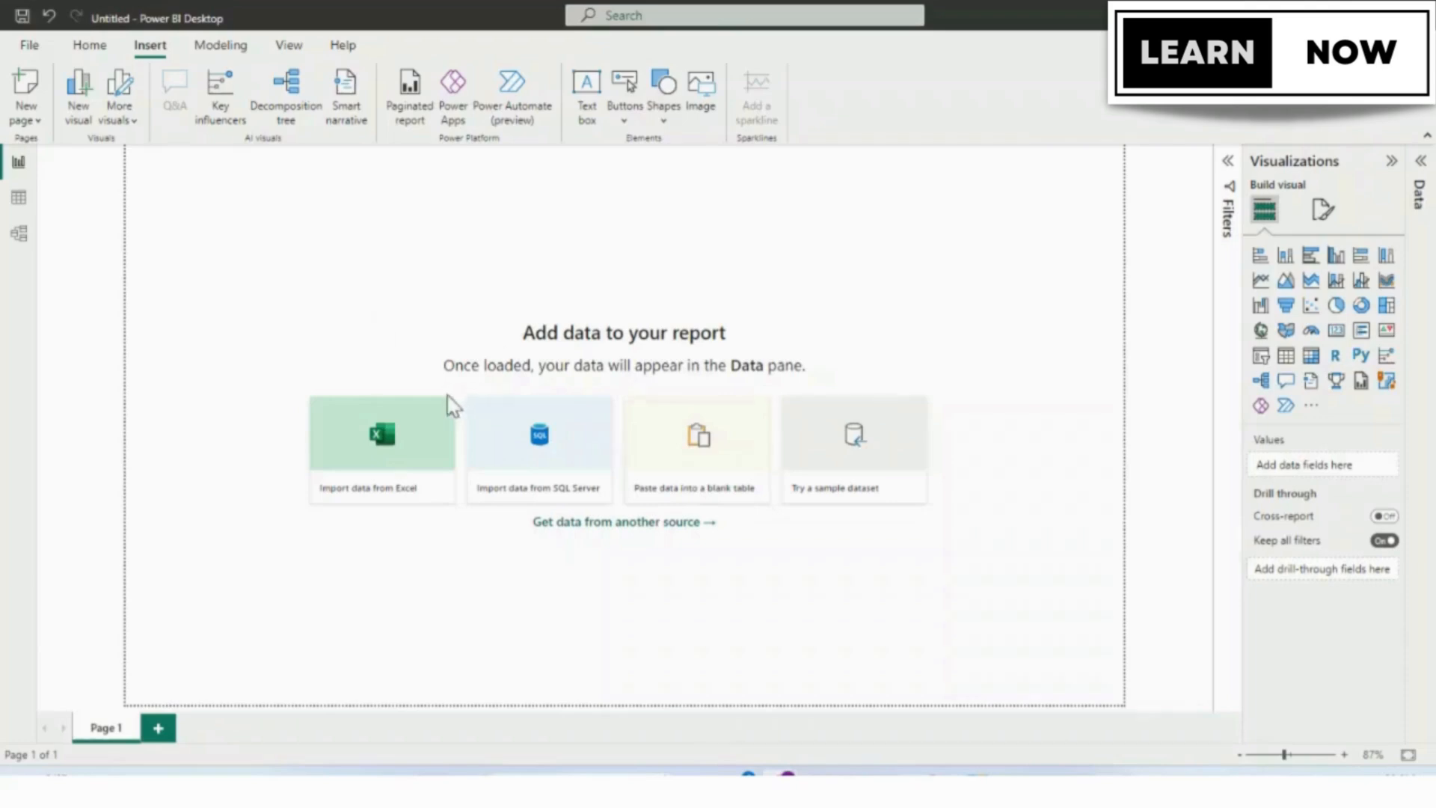
pyautogui.moveTo(418, 401)
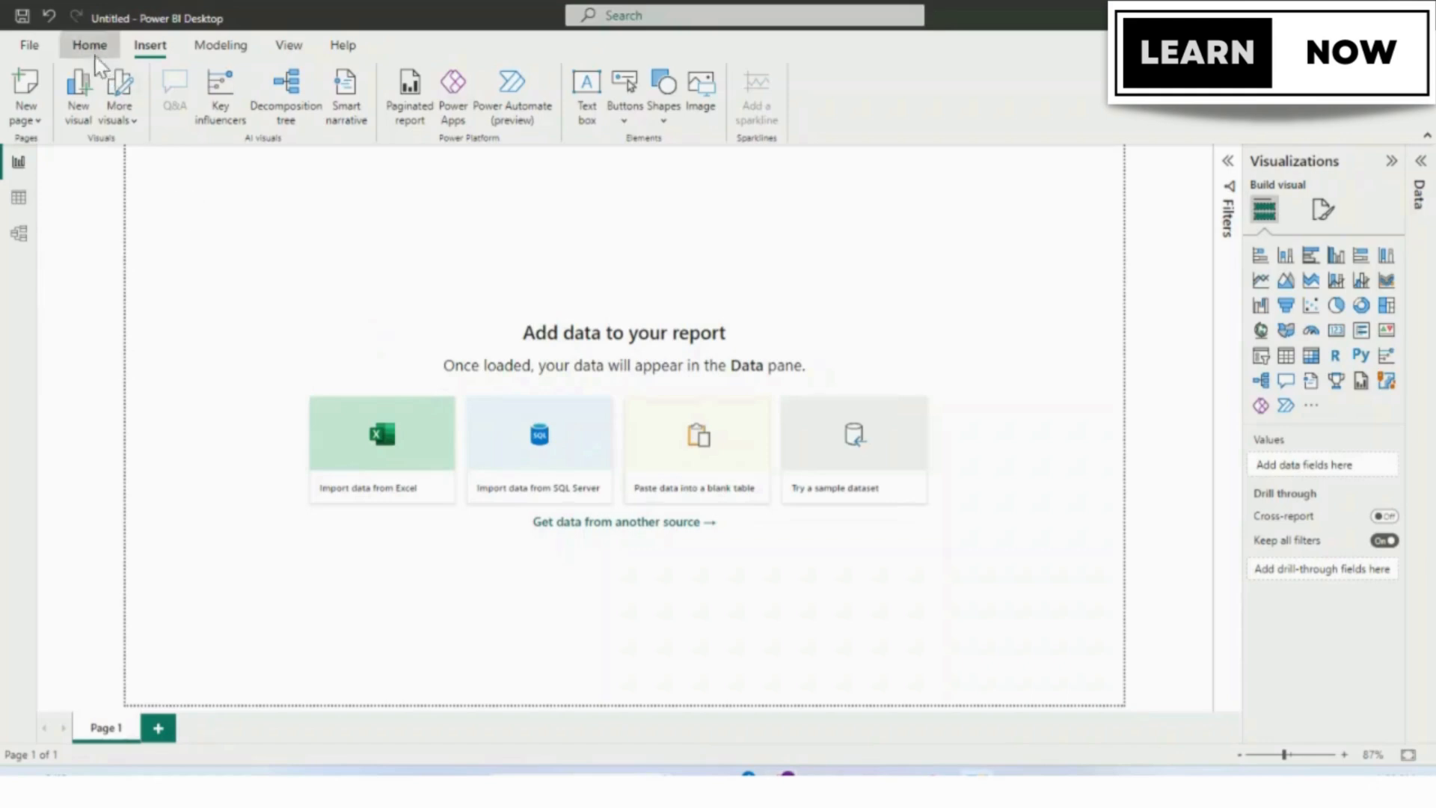
# Switch the ribbon to Home to show the data import commands
pyautogui.click(90, 46)
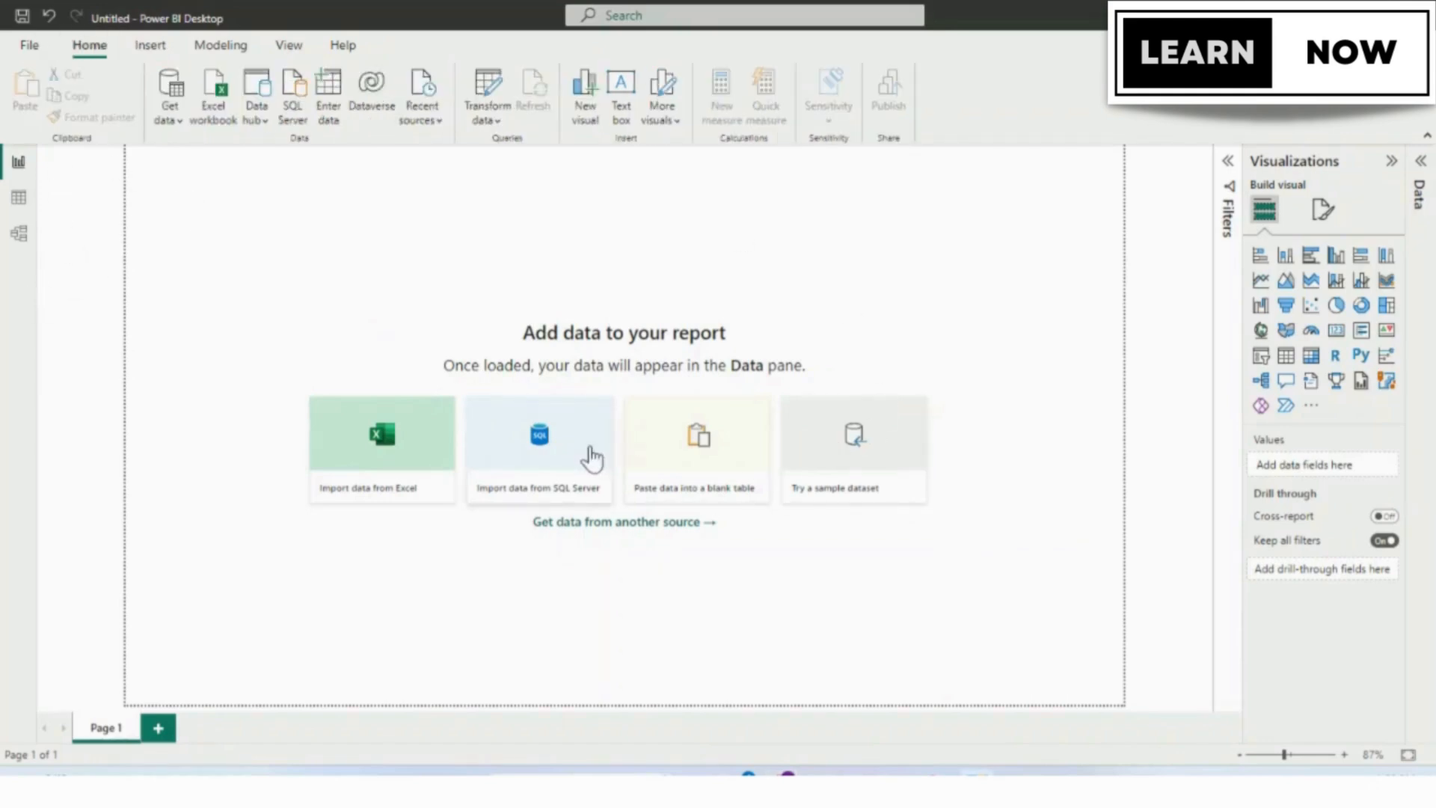
pyautogui.moveTo(976, 309)
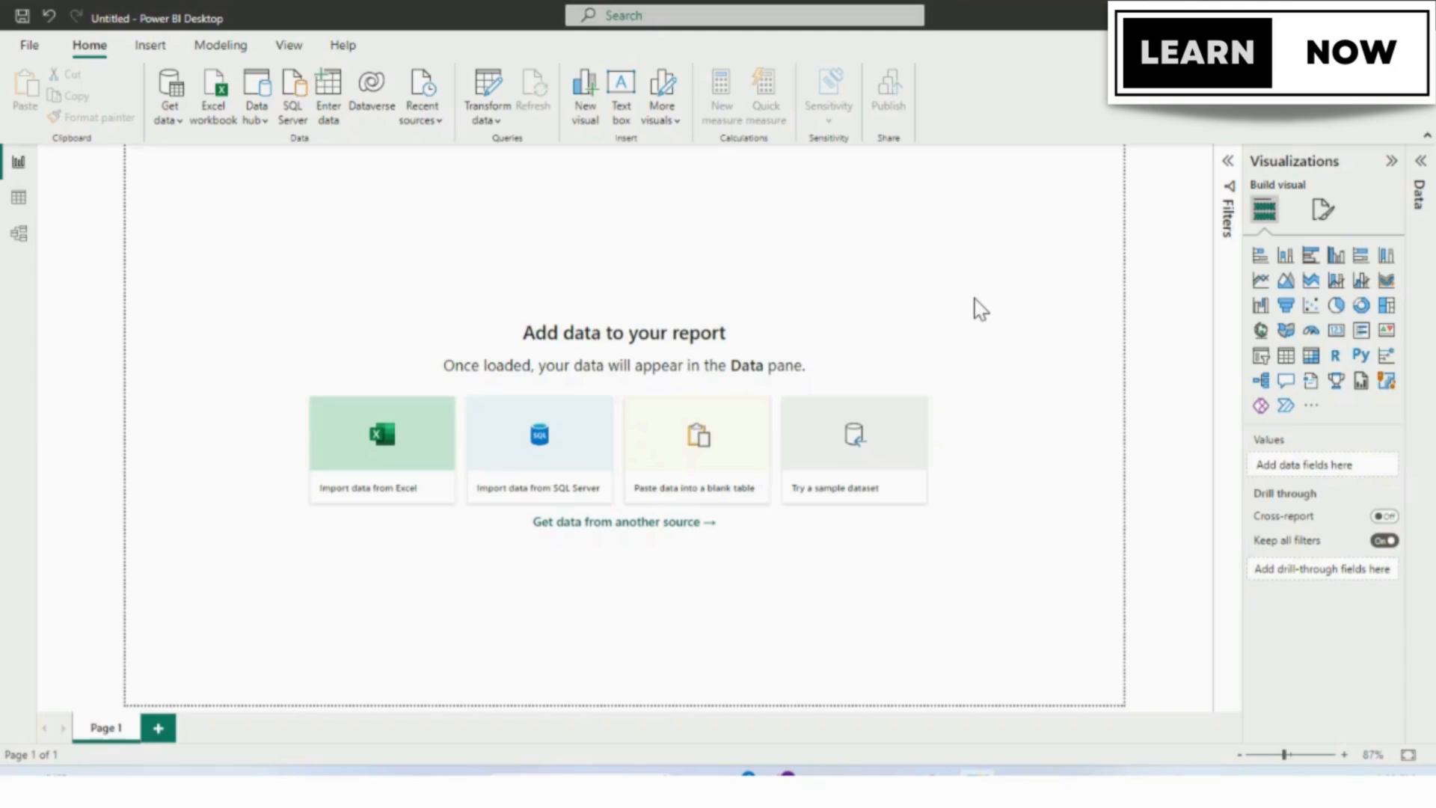
pyautogui.moveTo(764, 315)
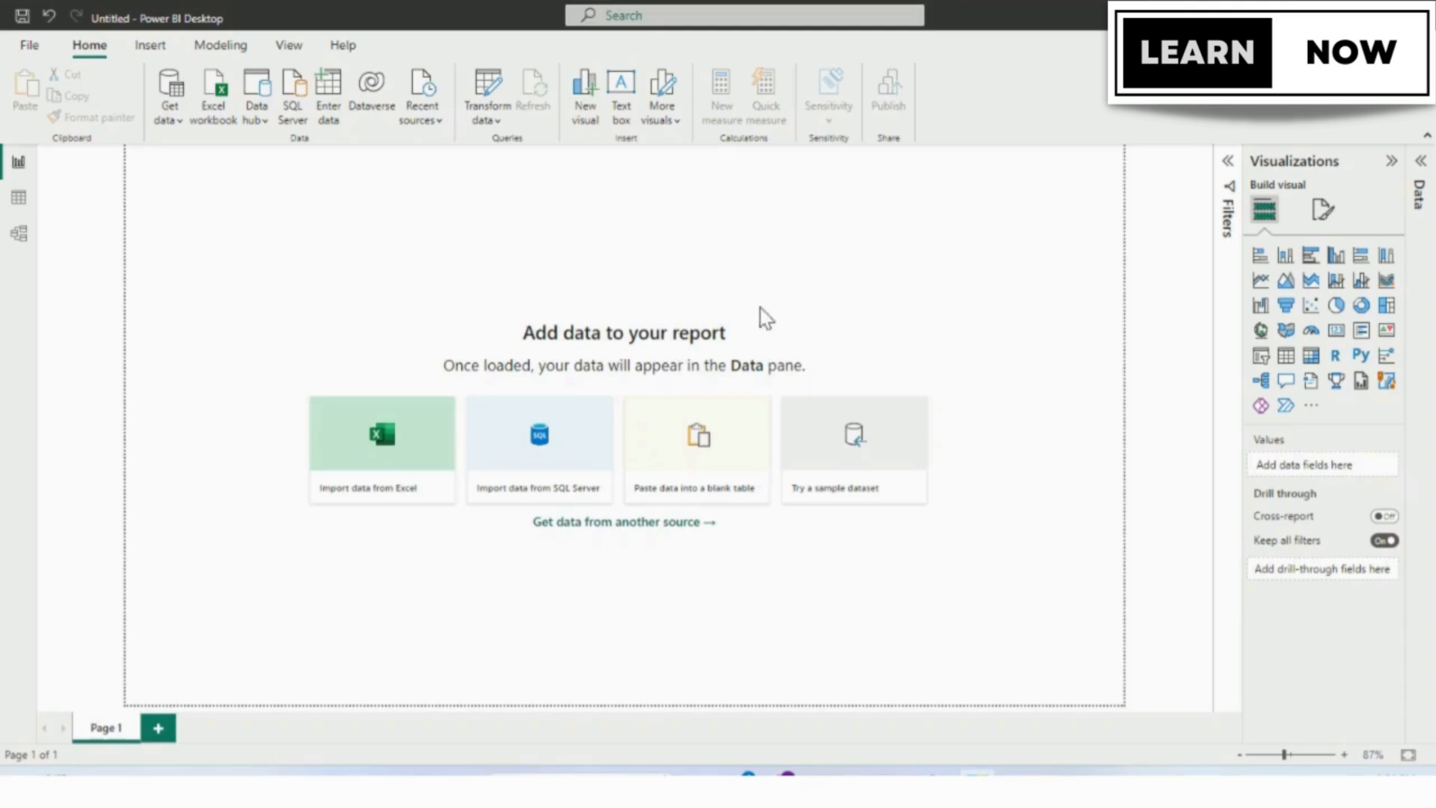
pyautogui.moveTo(762, 321)
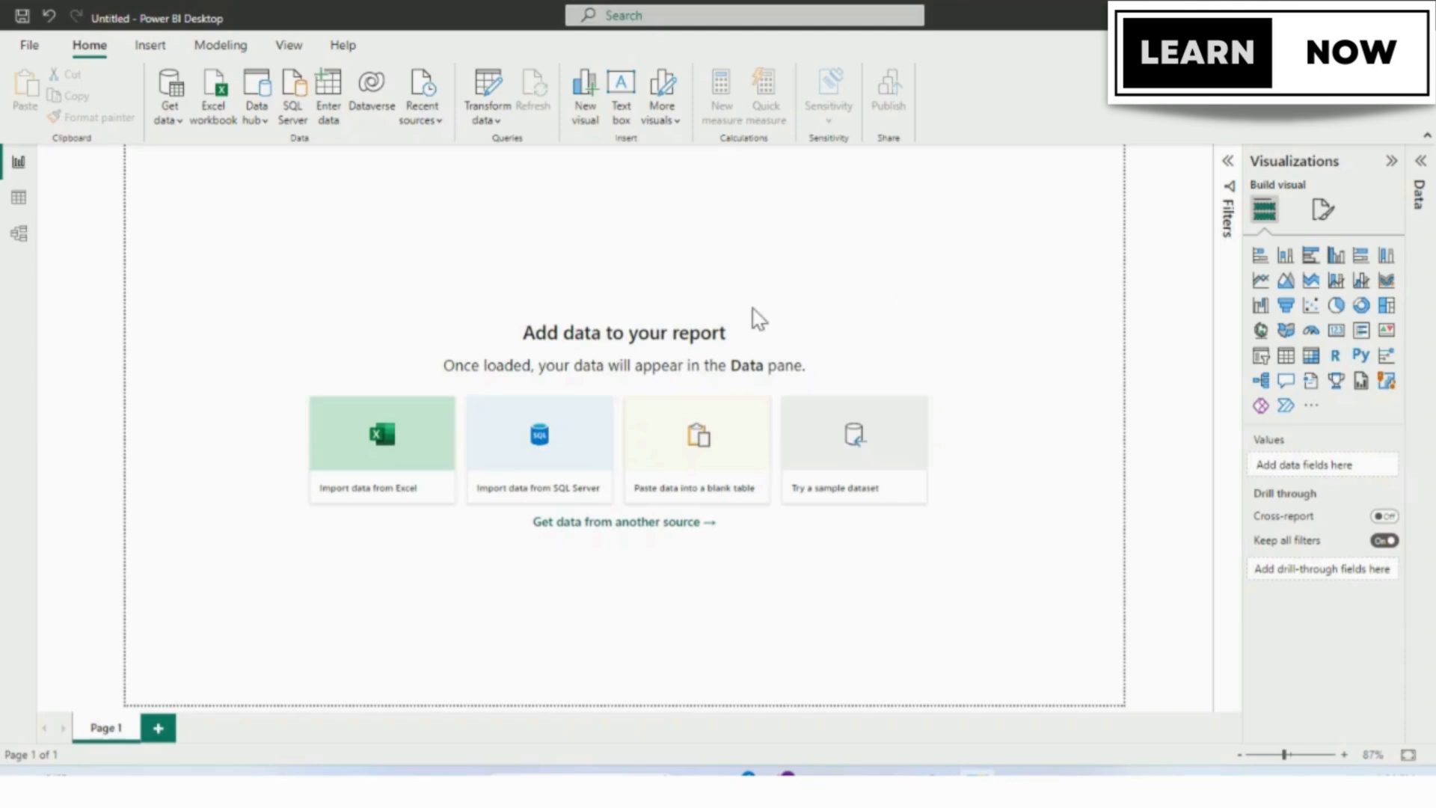
pyautogui.moveTo(127, 71)
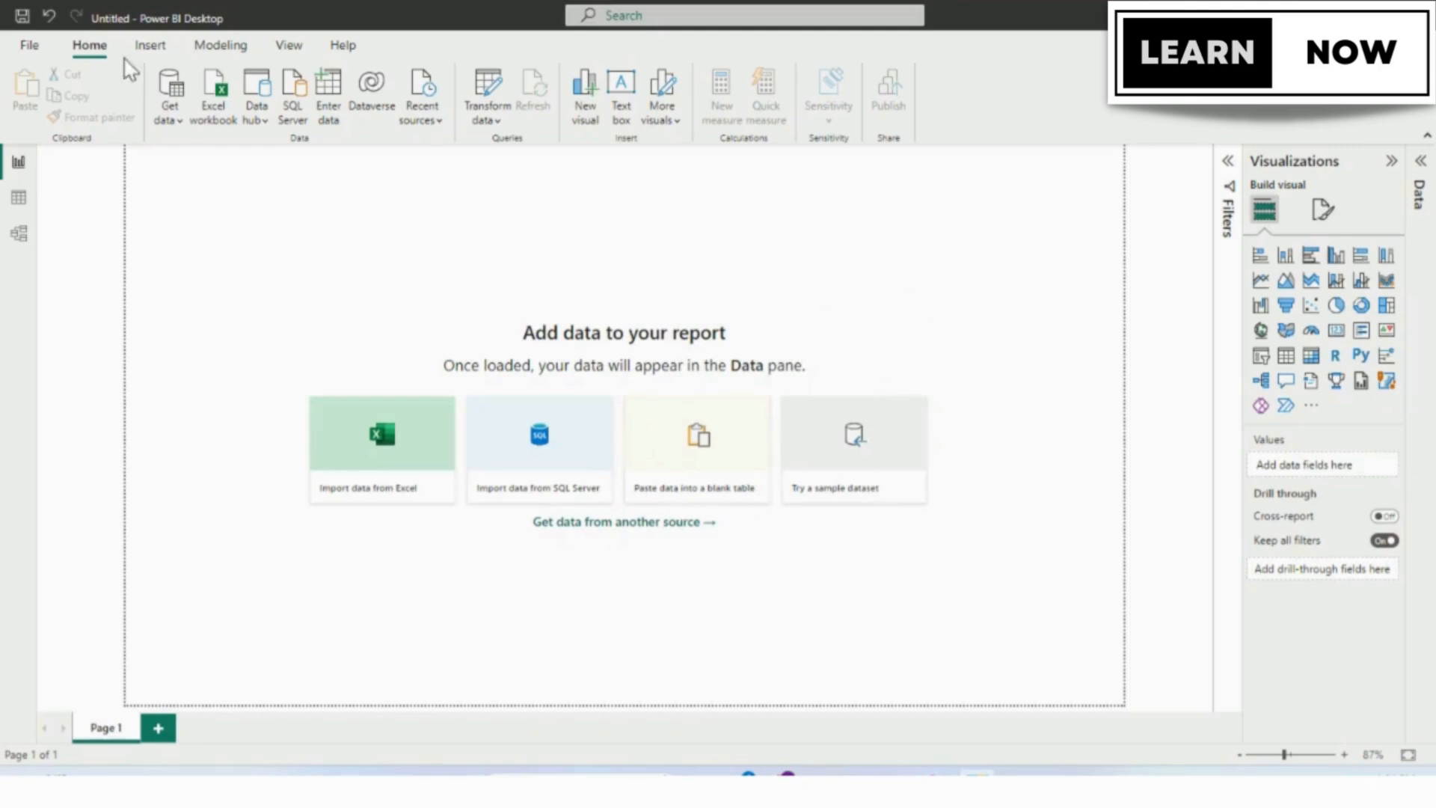
# Start an image insert and choose the Logo - Profile picture
pyautogui.click(150, 46)
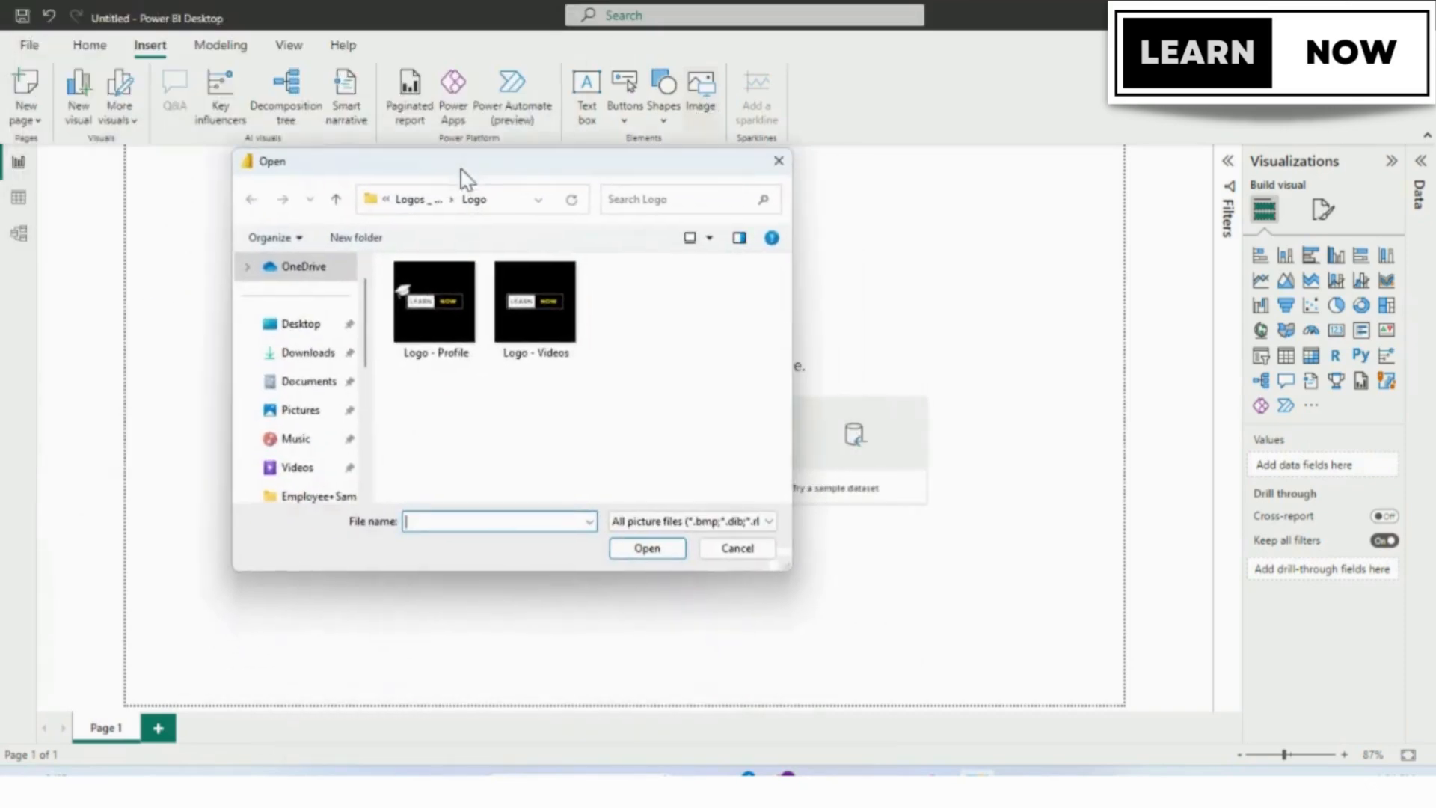
pyautogui.click(434, 302)
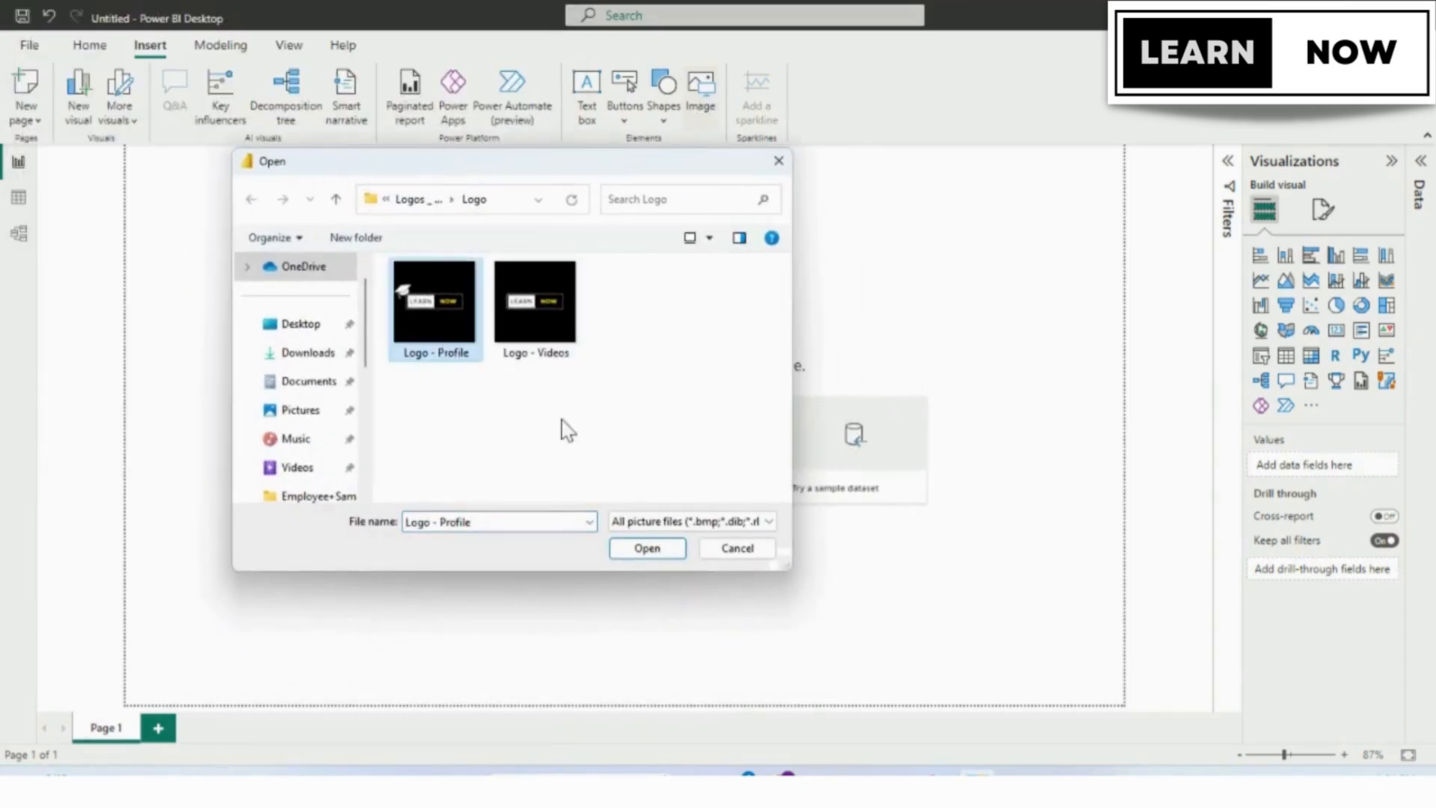
pyautogui.moveTo(417, 315)
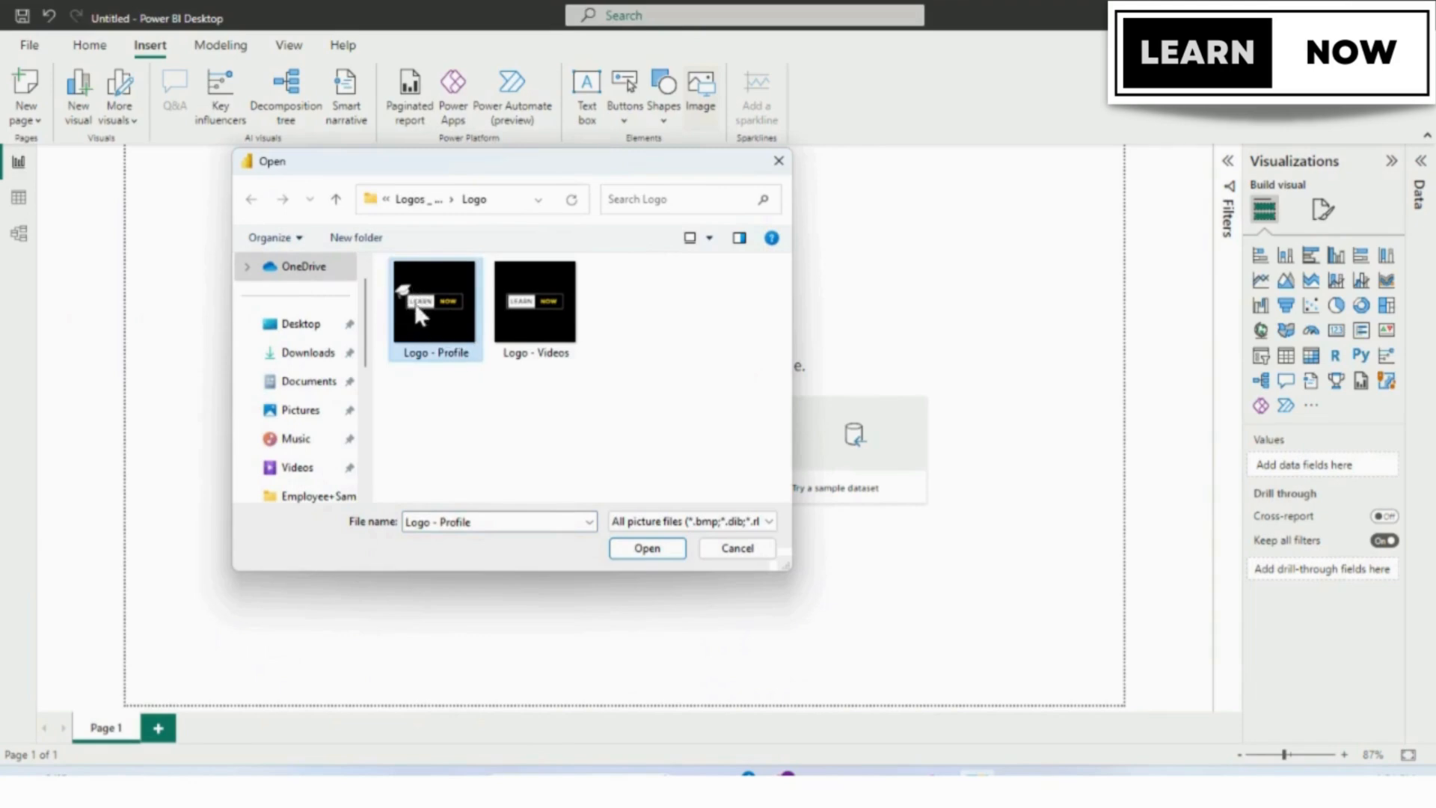
pyautogui.moveTo(412, 388)
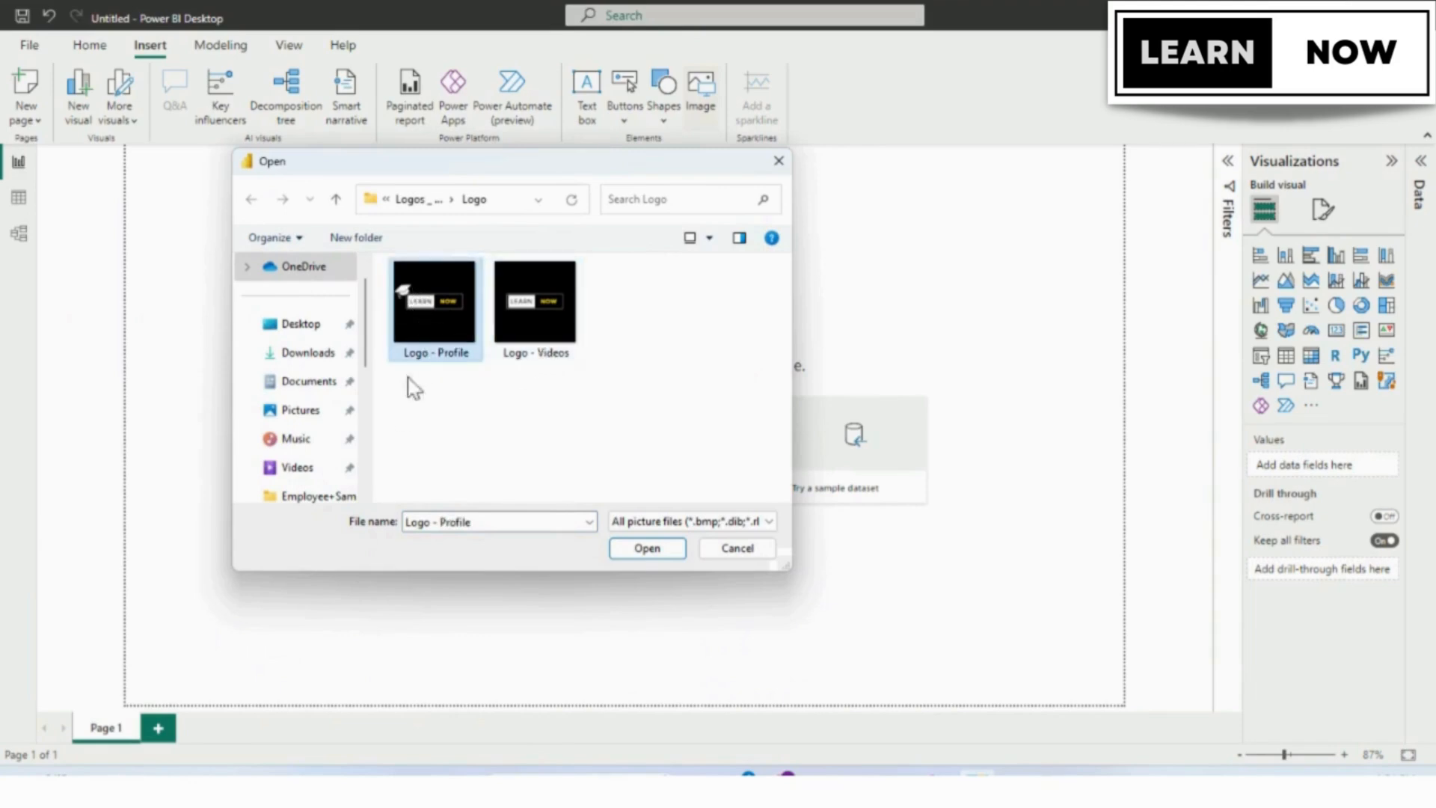
pyautogui.moveTo(458, 376)
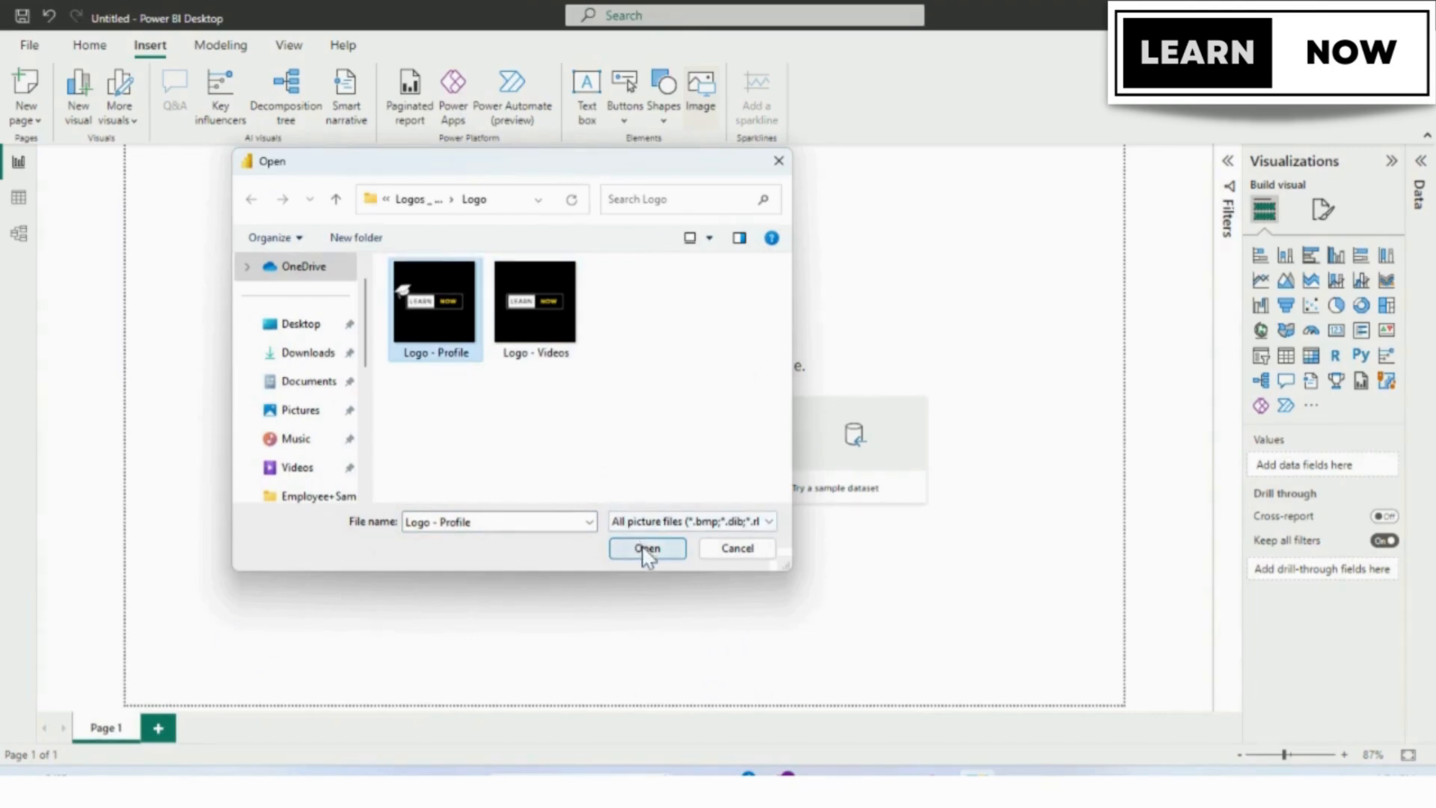
# Insert the Logo - Profile image and drag it to the top, right of centre
pyautogui.click(647, 549)
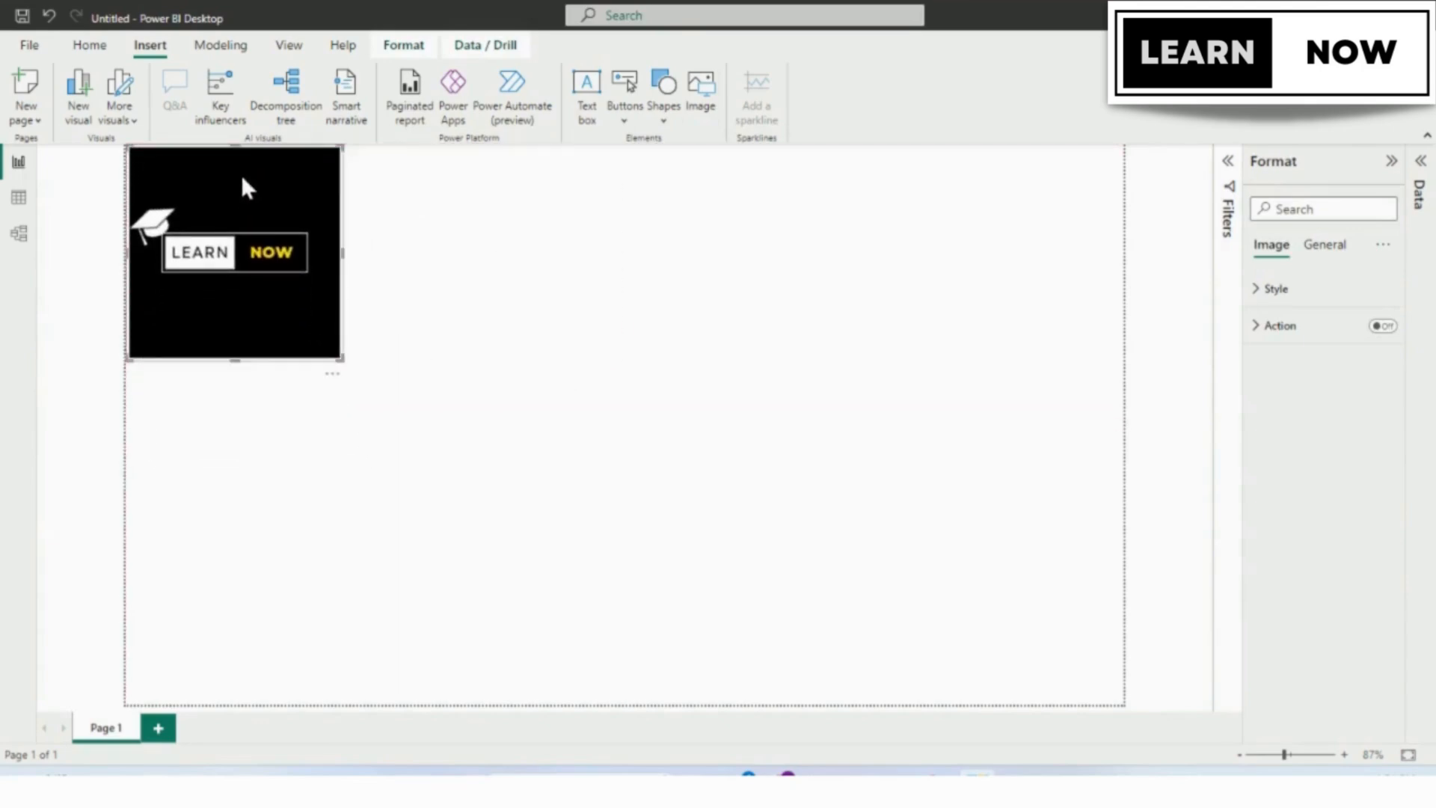
pyautogui.moveTo(341, 359)
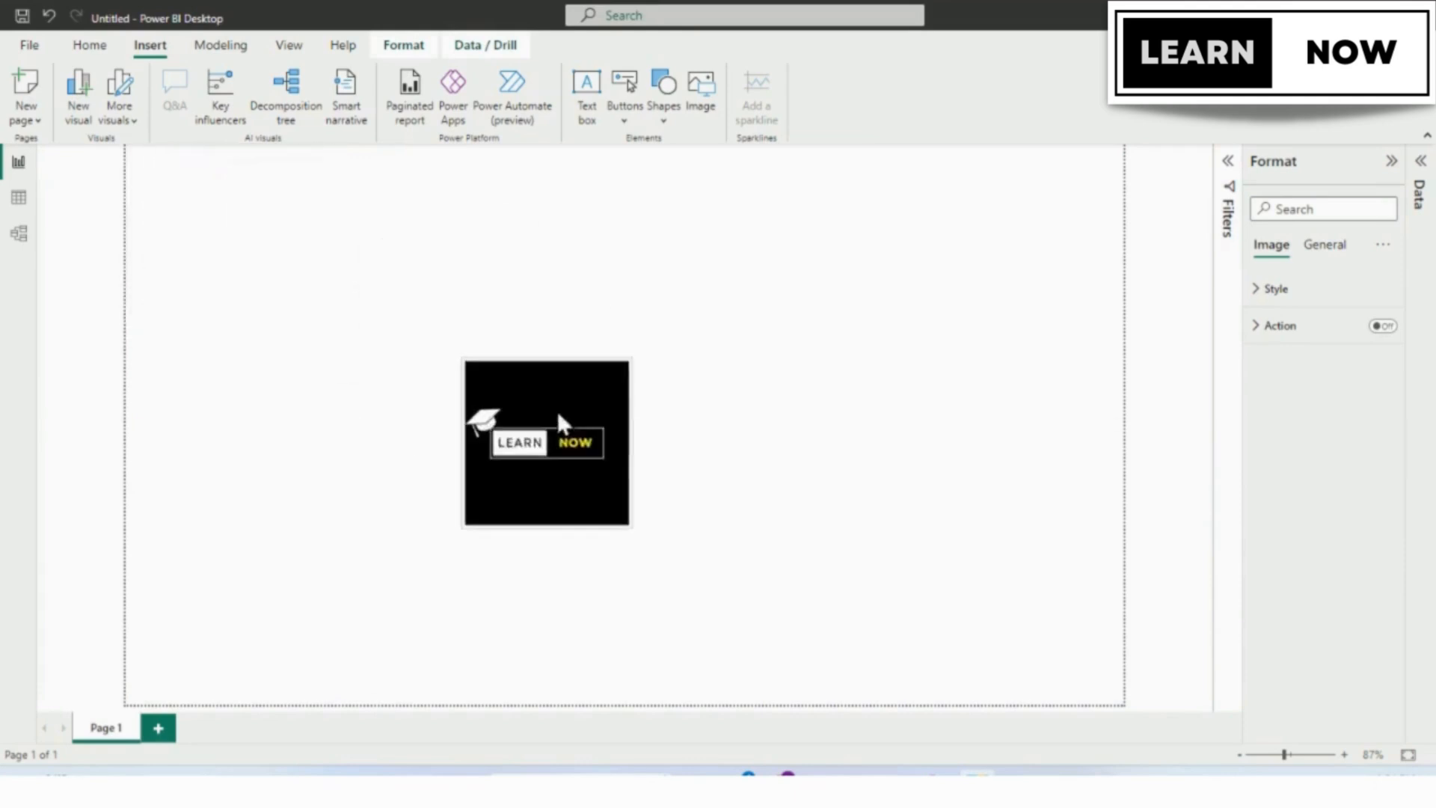
pyautogui.moveTo(546, 442); pyautogui.dragTo(1037, 229)
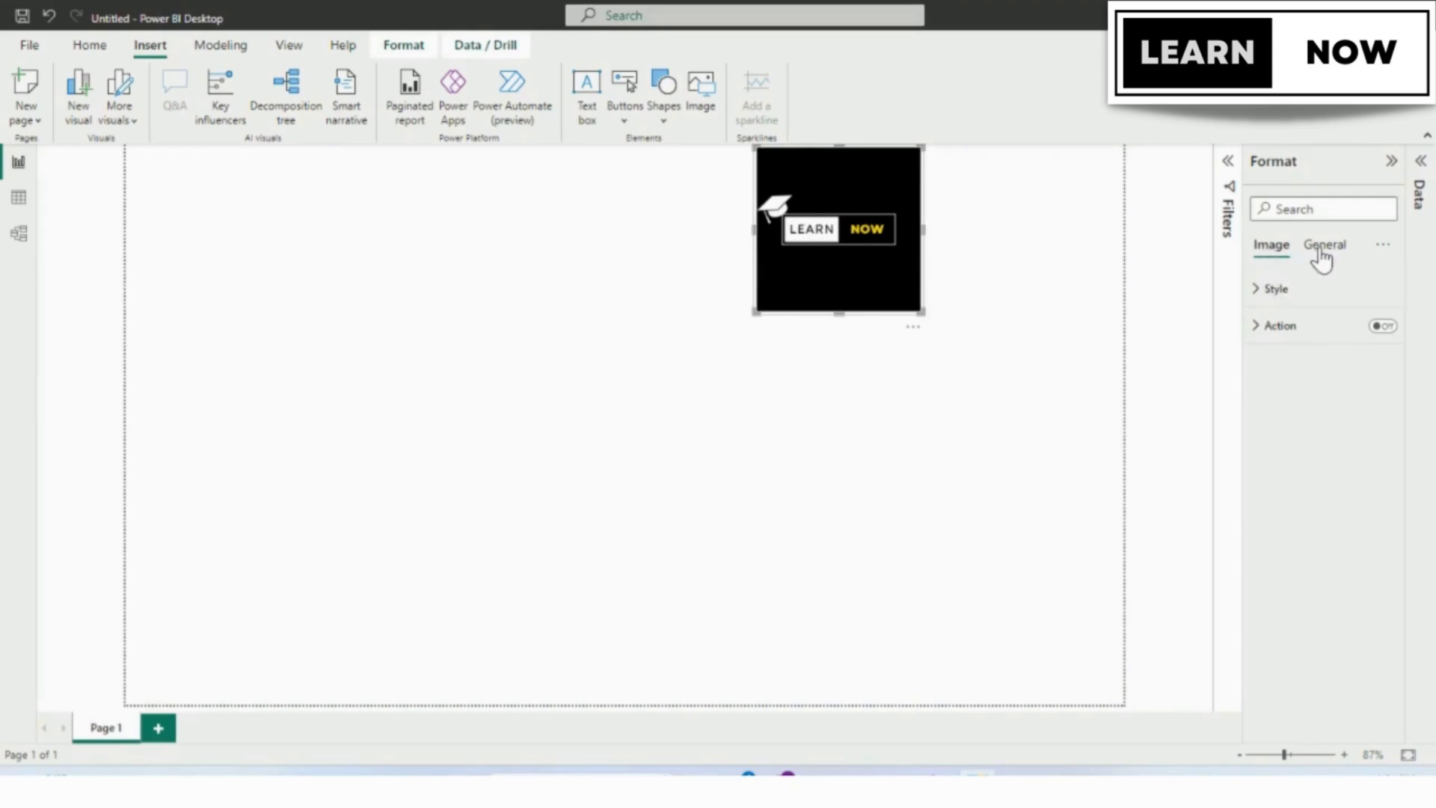
# Turn on the visual border under General > Effects for the logo
pyautogui.click(1324, 243)
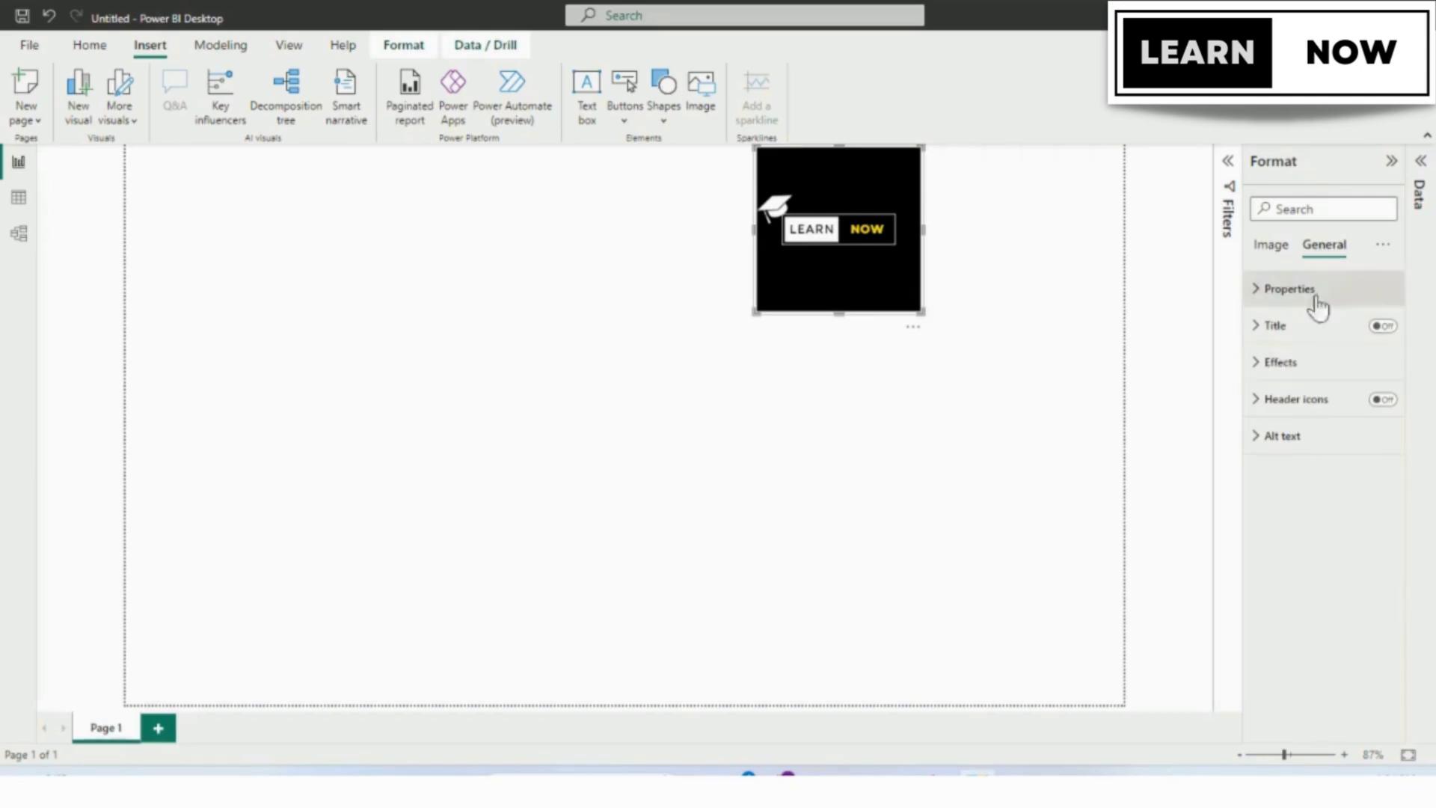
pyautogui.click(1279, 362)
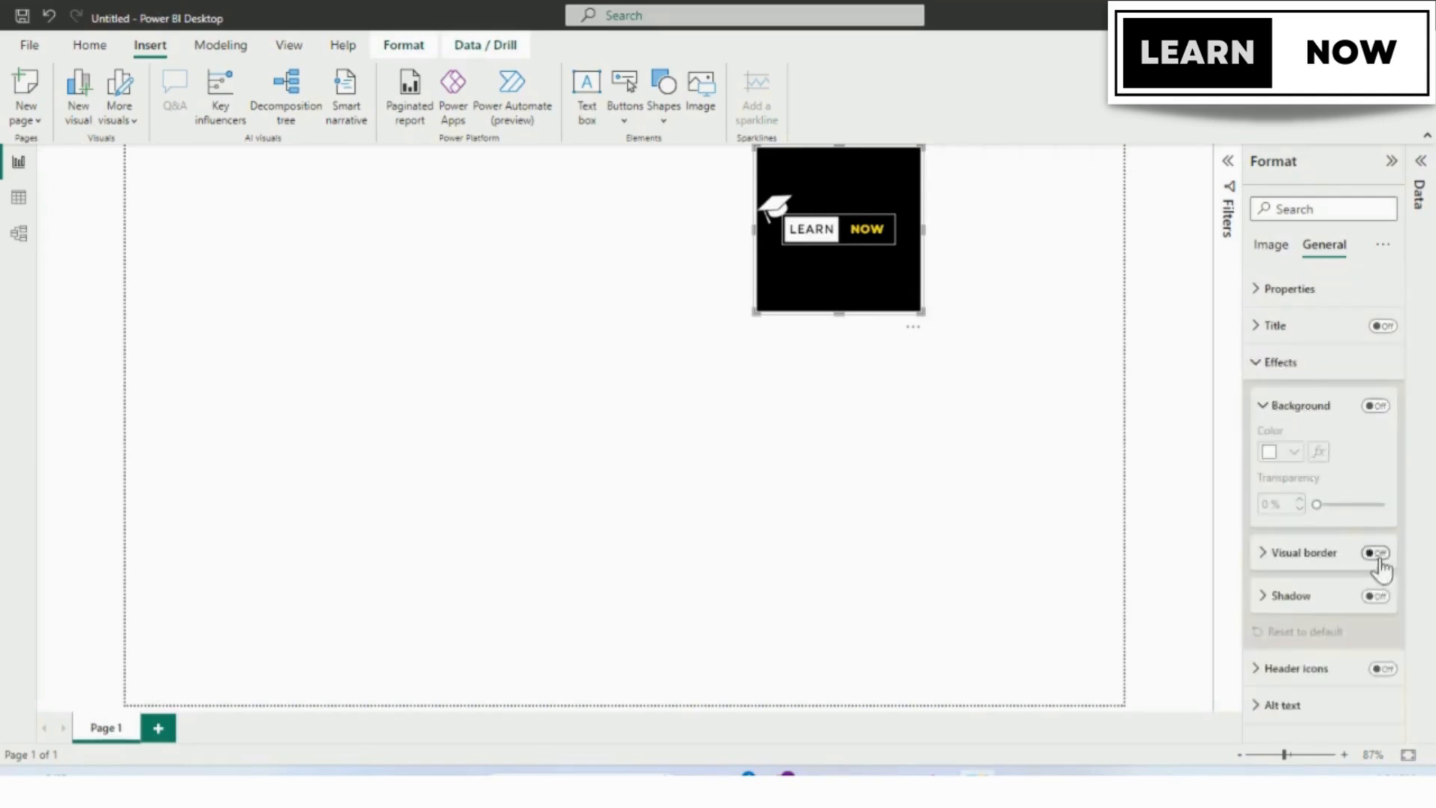
pyautogui.click(1377, 552)
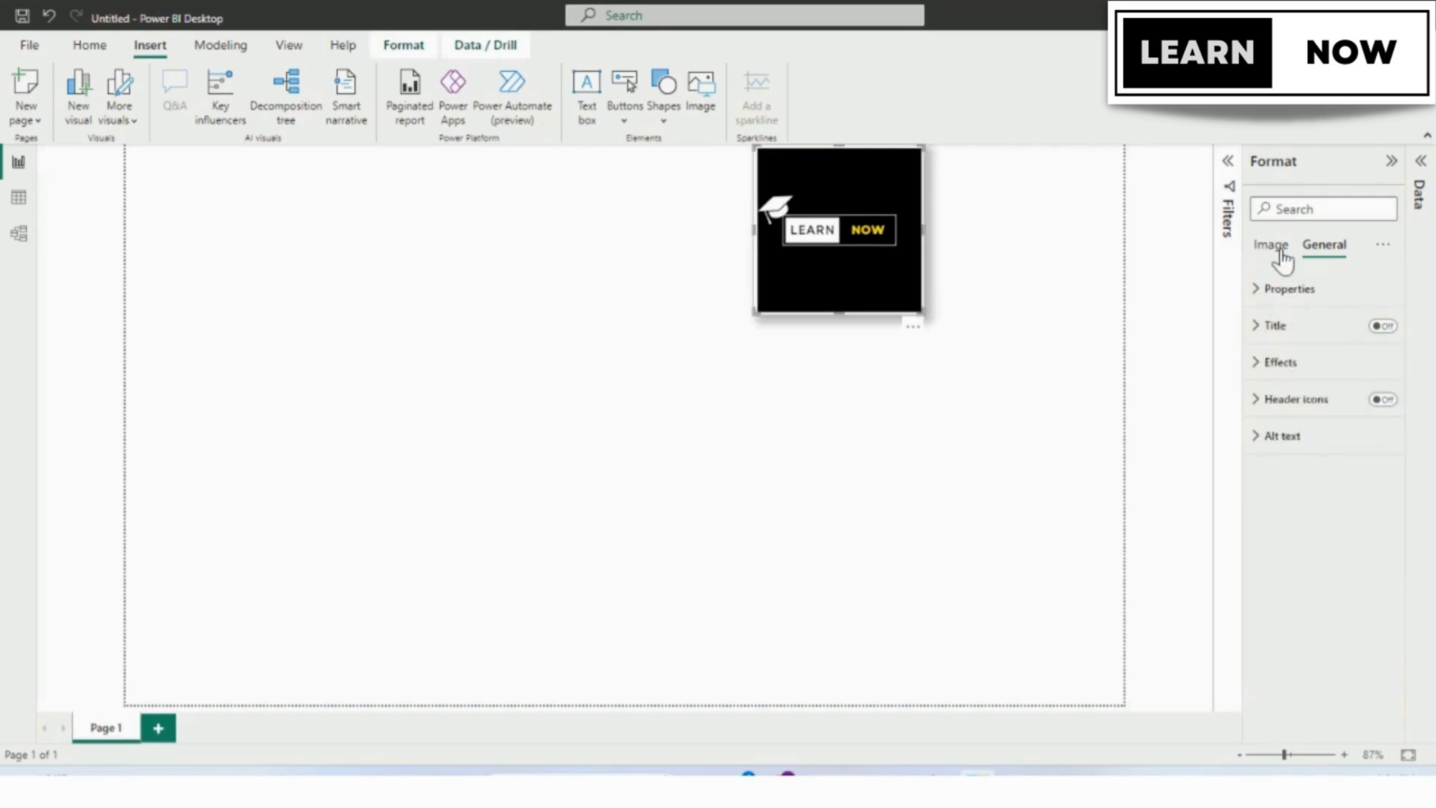
# Return to Image formatting and move the logo lower and left
pyautogui.click(1271, 244)
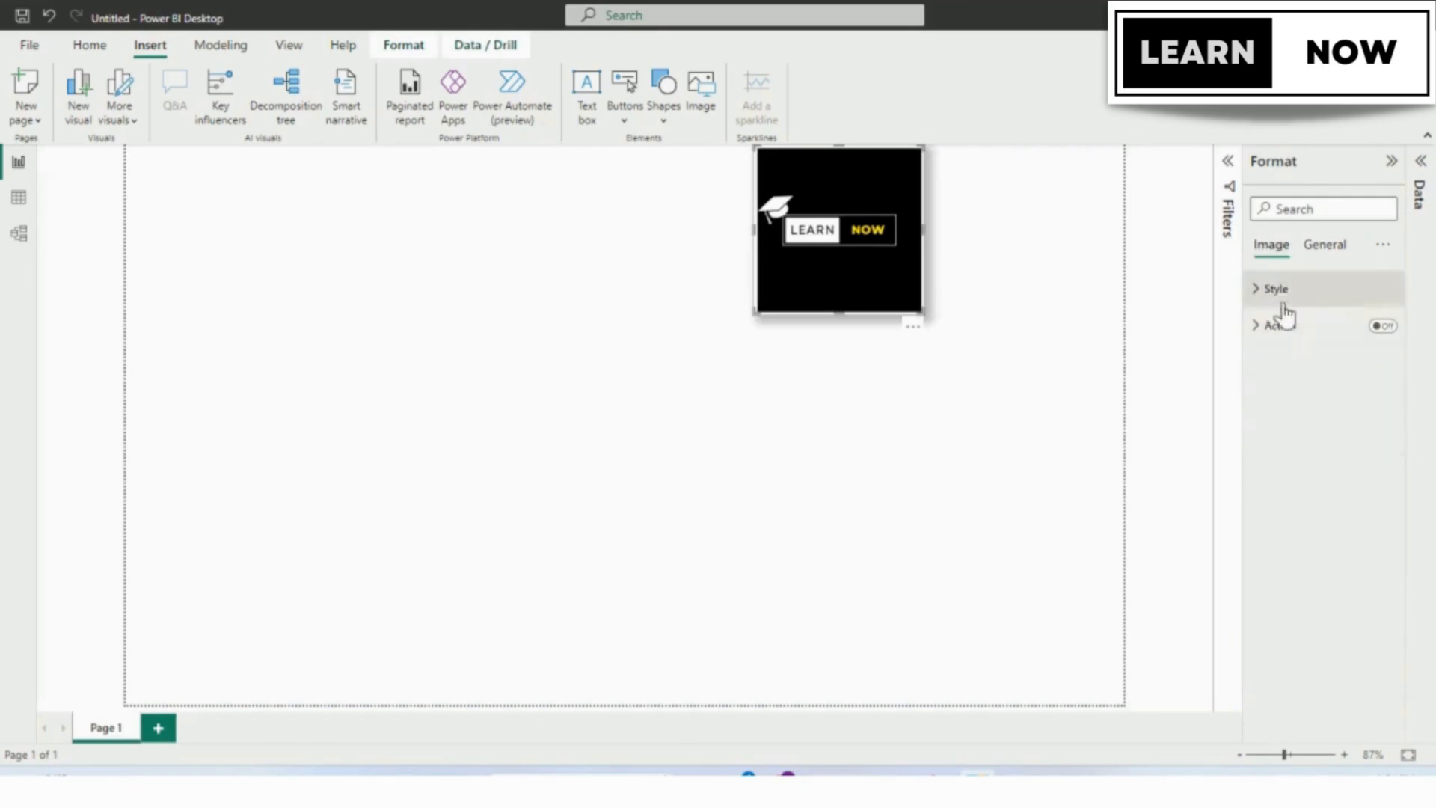
pyautogui.moveTo(838, 233); pyautogui.dragTo(668, 279)
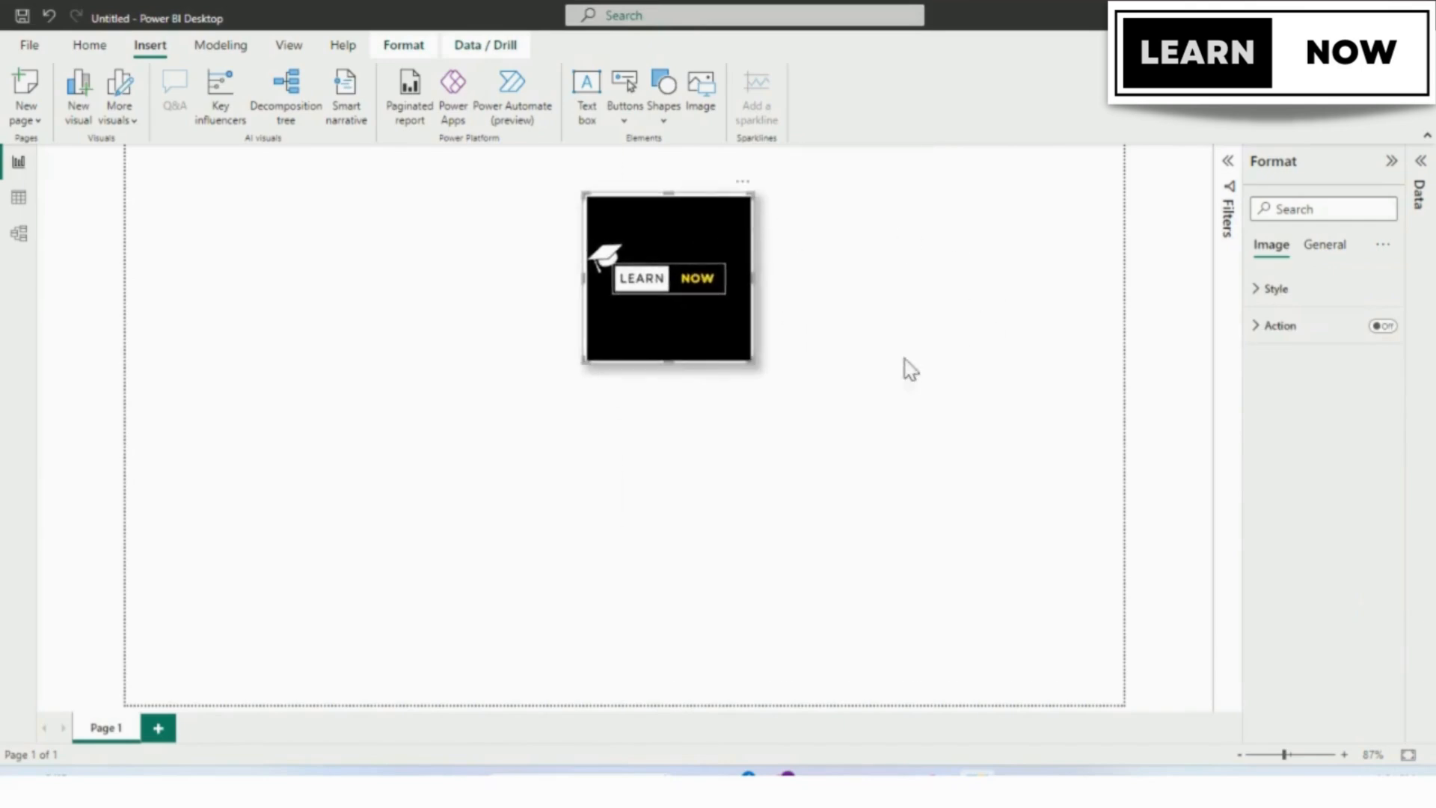
pyautogui.moveTo(509, 358)
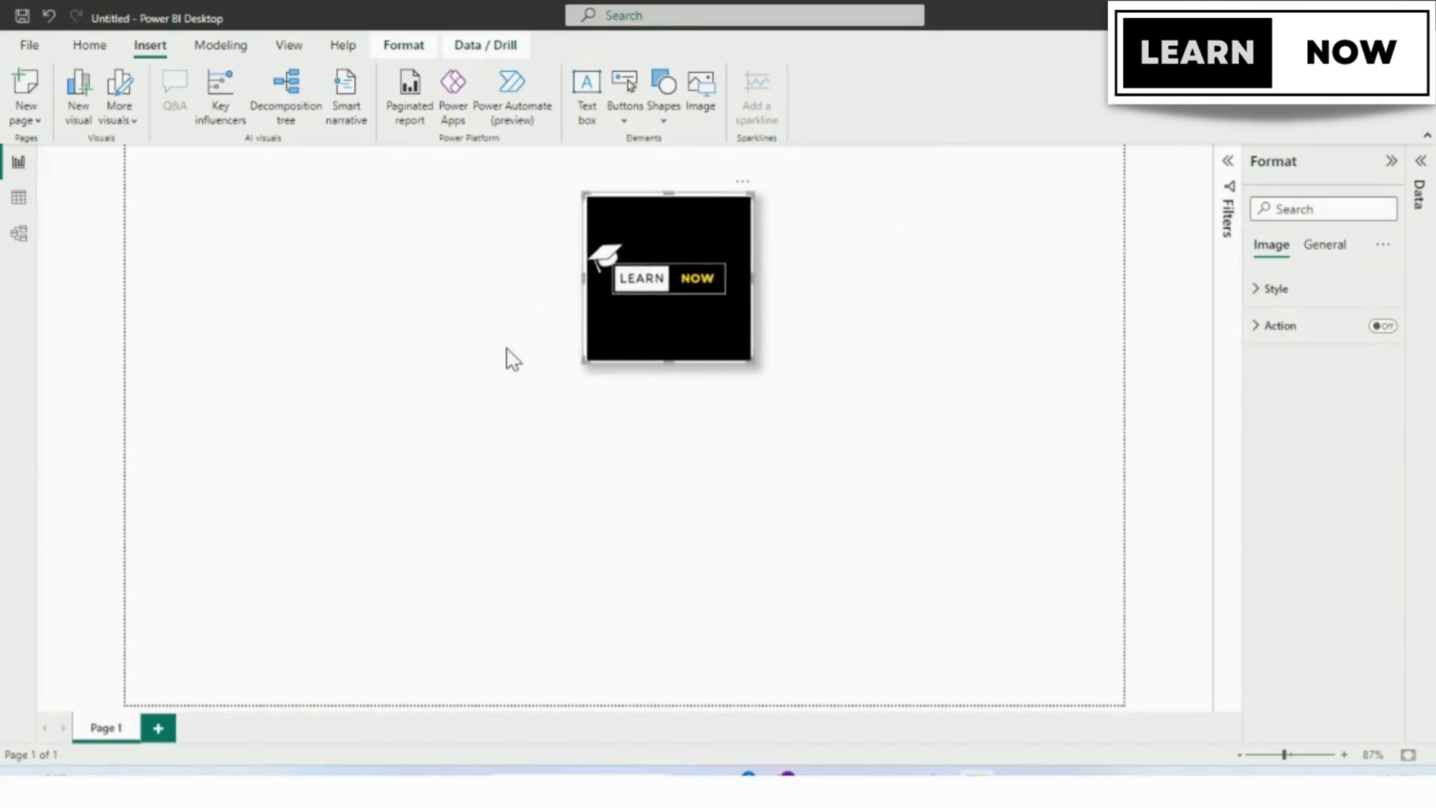
pyautogui.moveTo(470, 350)
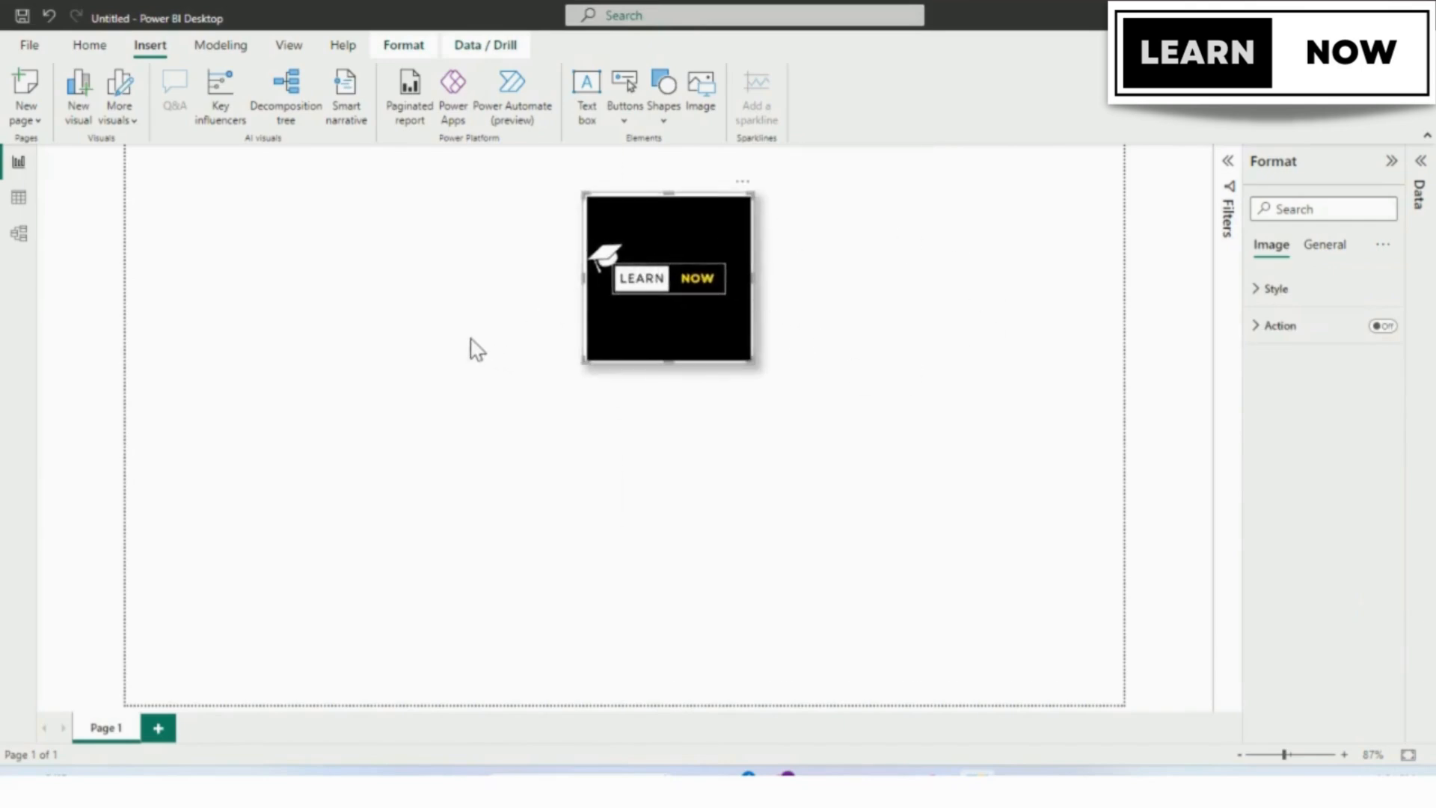